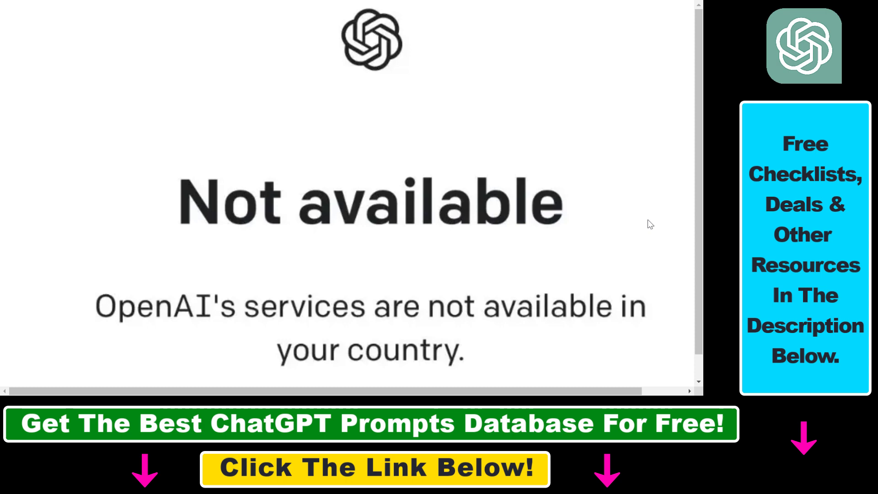
mouse_move(508, 314)
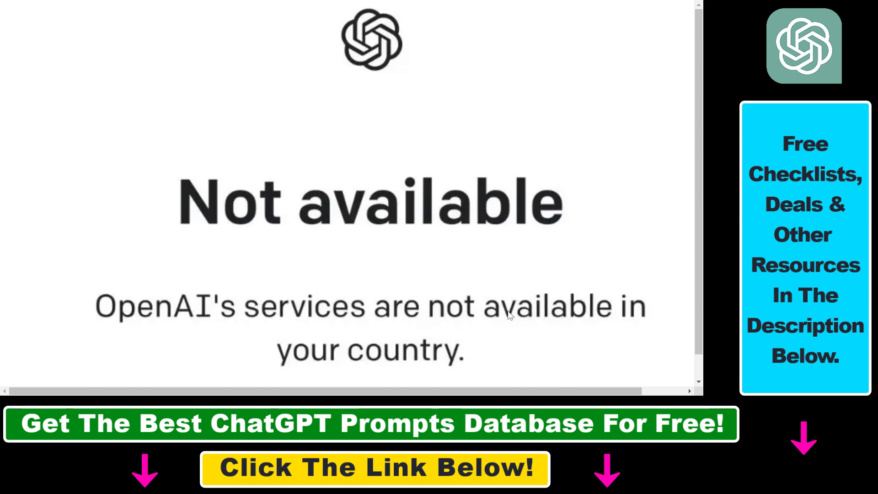
mouse_move(364, 328)
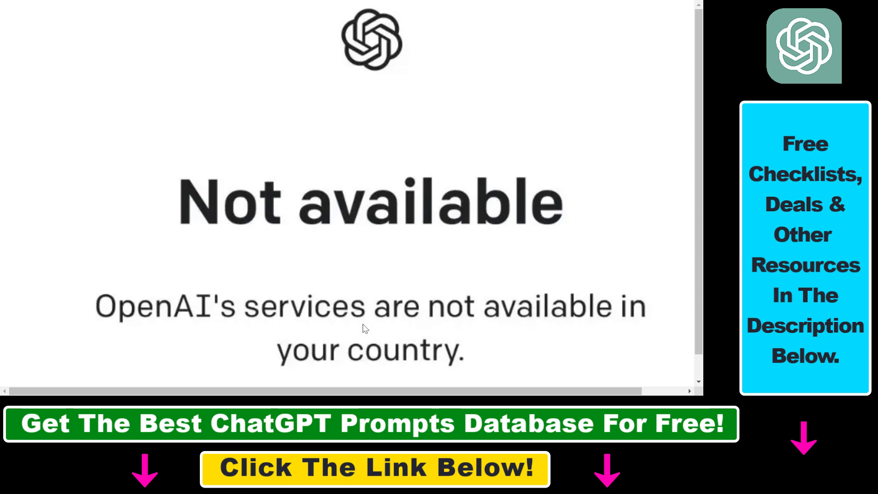
mouse_move(274, 310)
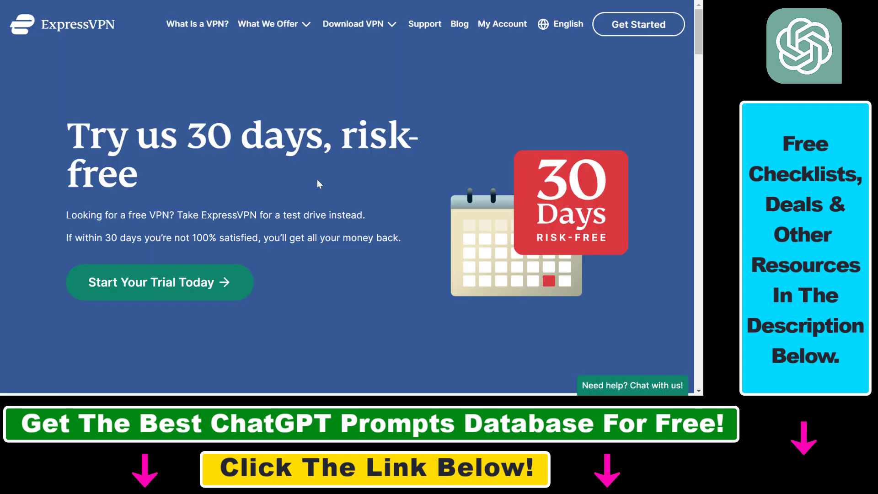
mouse_move(282, 177)
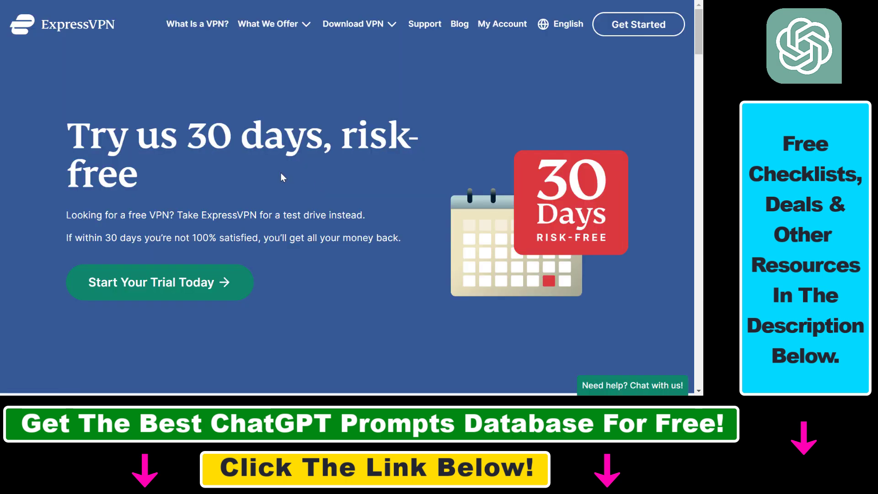
mouse_move(110, 49)
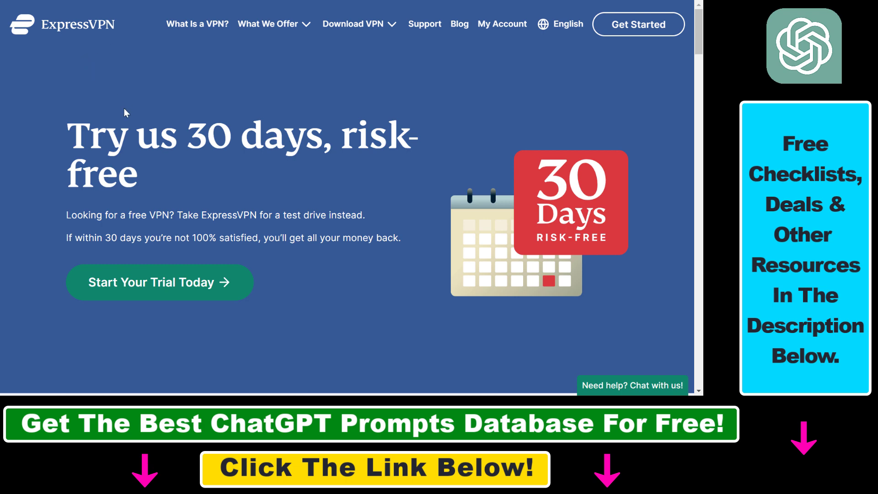
mouse_move(128, 177)
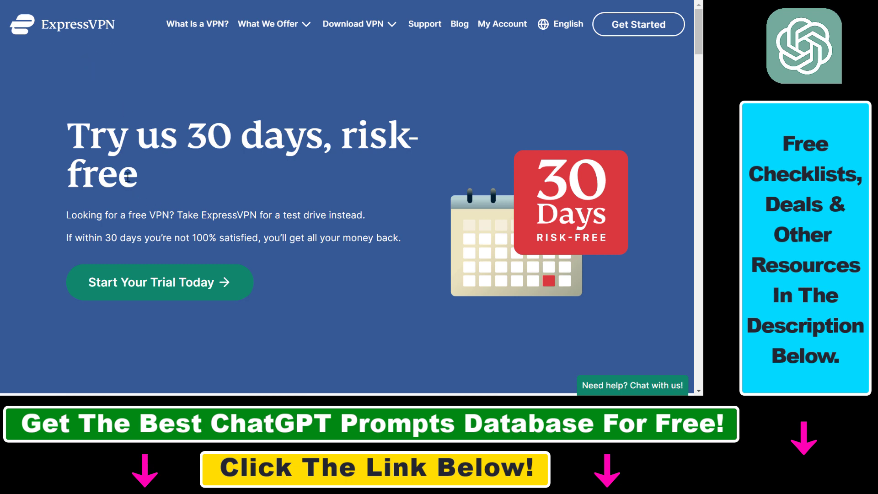
mouse_move(265, 330)
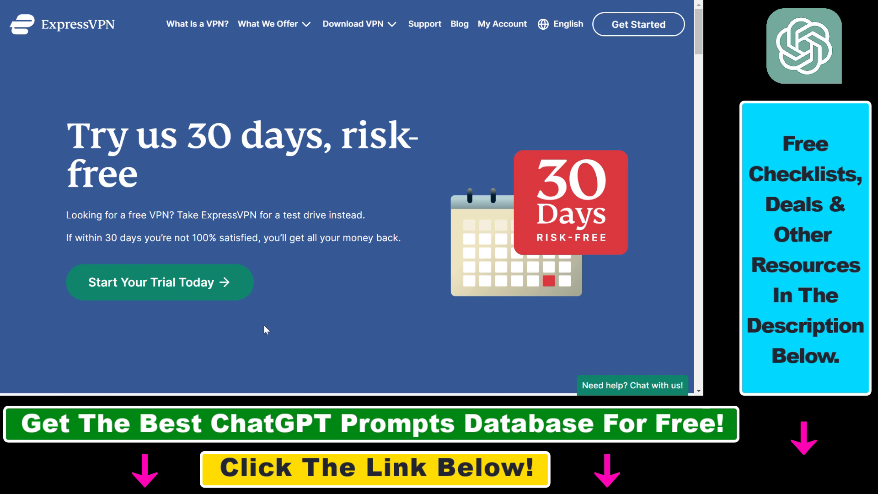
mouse_move(183, 288)
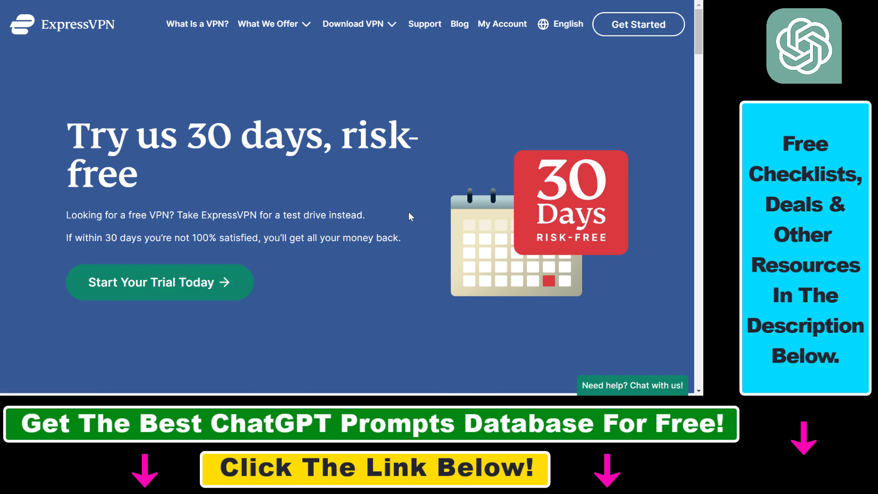
mouse_move(427, 323)
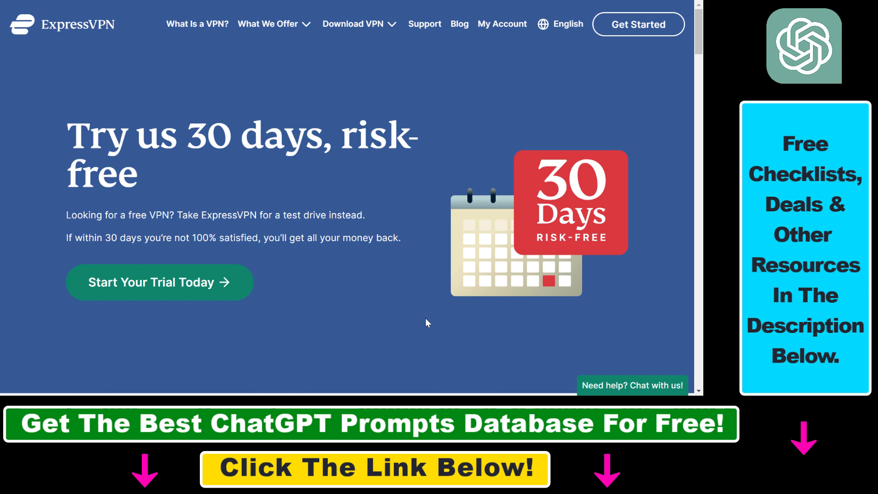
mouse_move(400, 325)
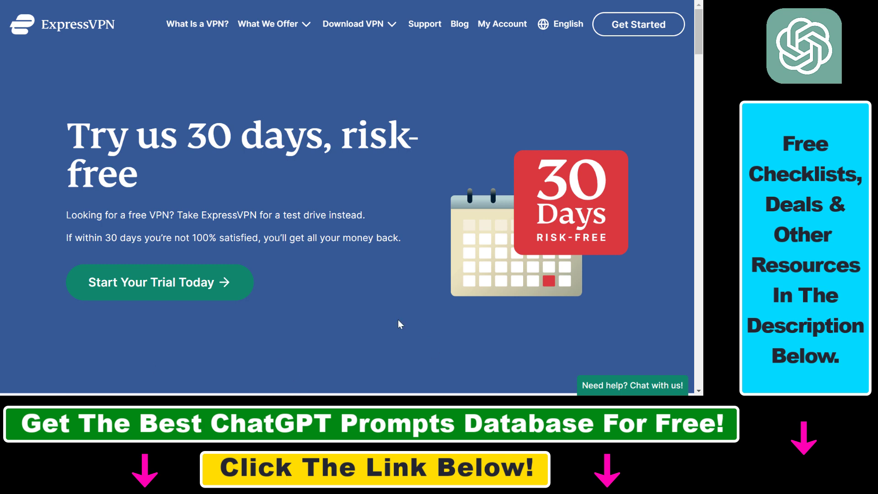
mouse_move(421, 310)
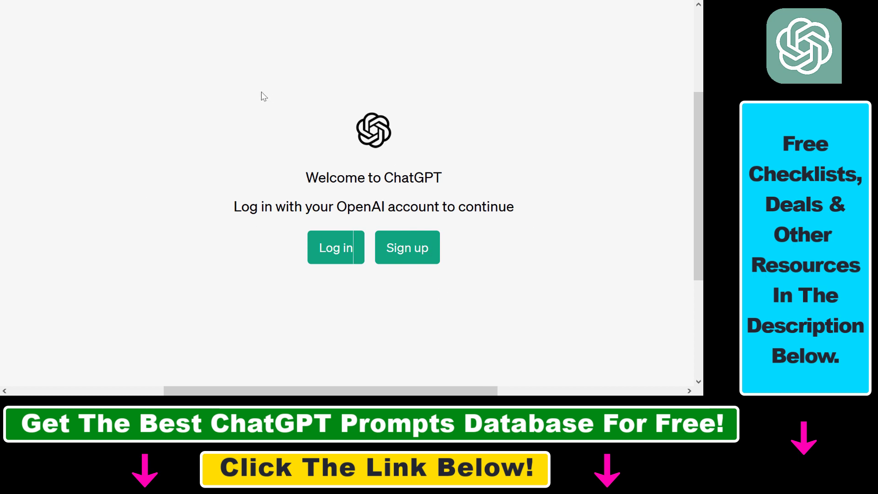
Highlight the 'Log in with your OpenAI account to continue' sentence on the welcome page
left_click_drag(259, 206, 513, 206)
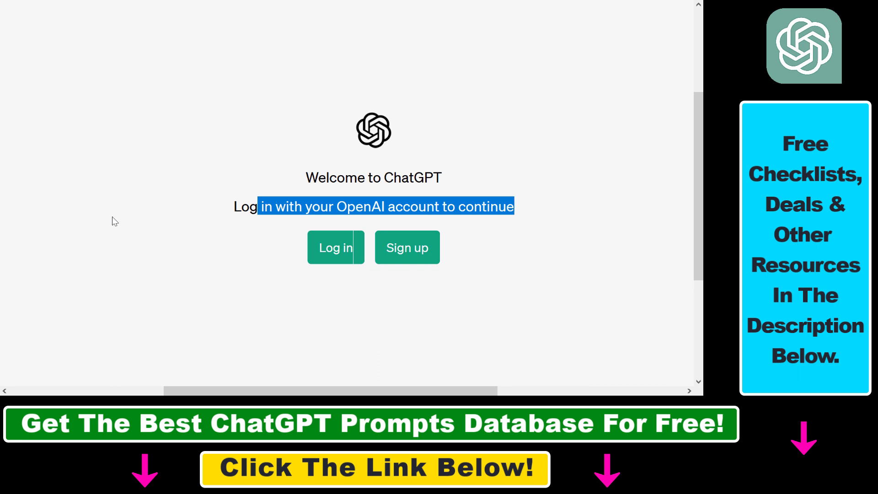
mouse_move(542, 380)
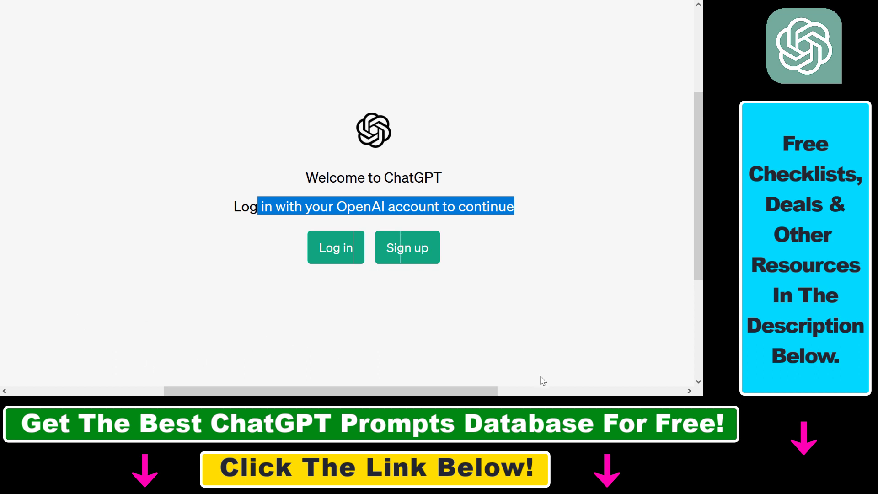
mouse_move(409, 293)
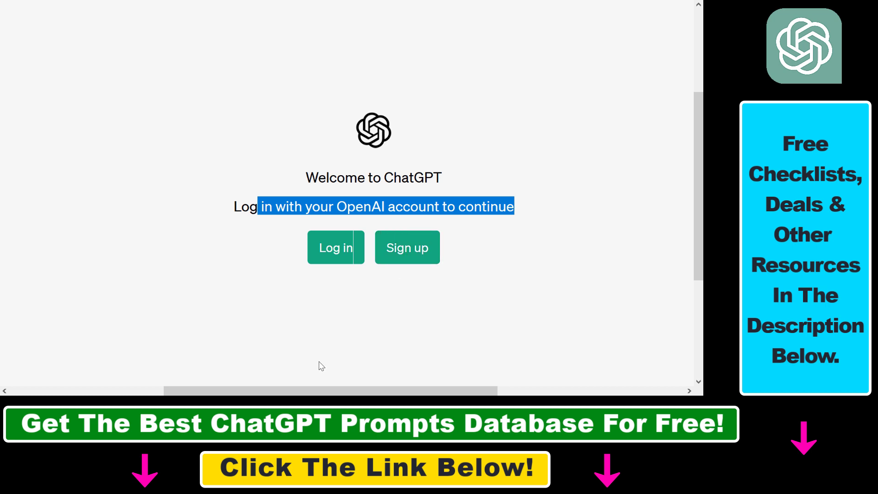
mouse_move(392, 272)
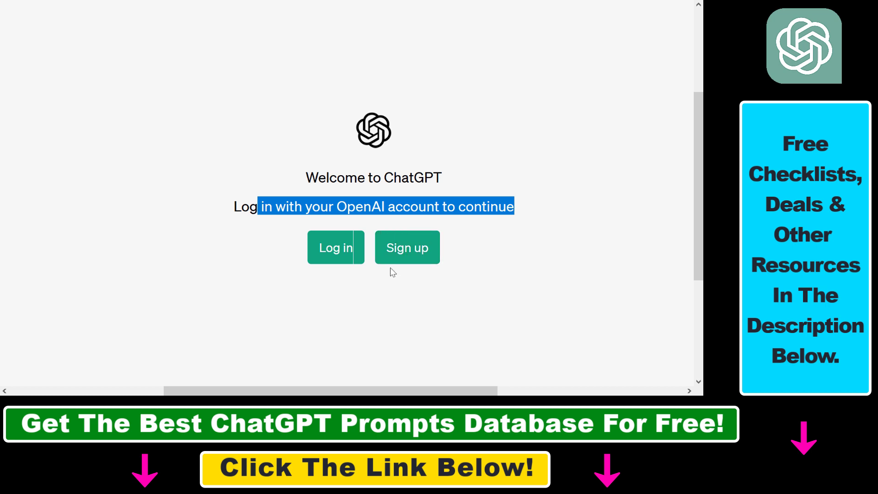
mouse_move(408, 247)
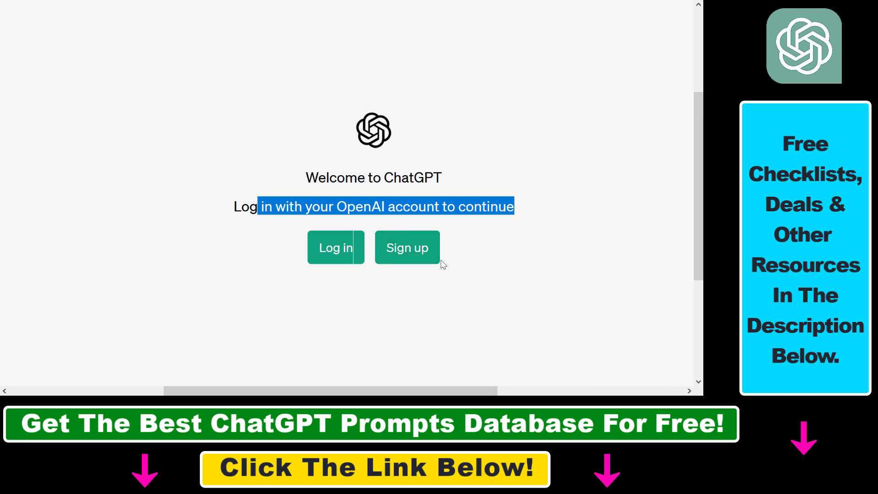
mouse_move(407, 248)
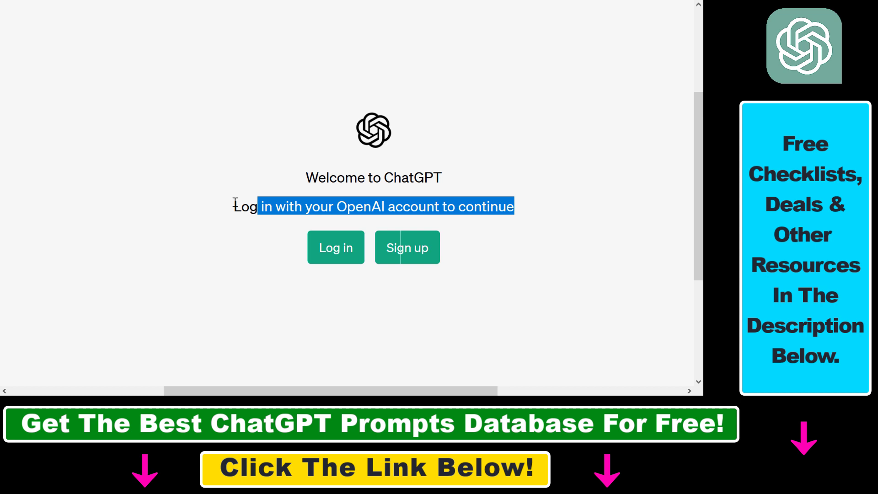
mouse_move(379, 237)
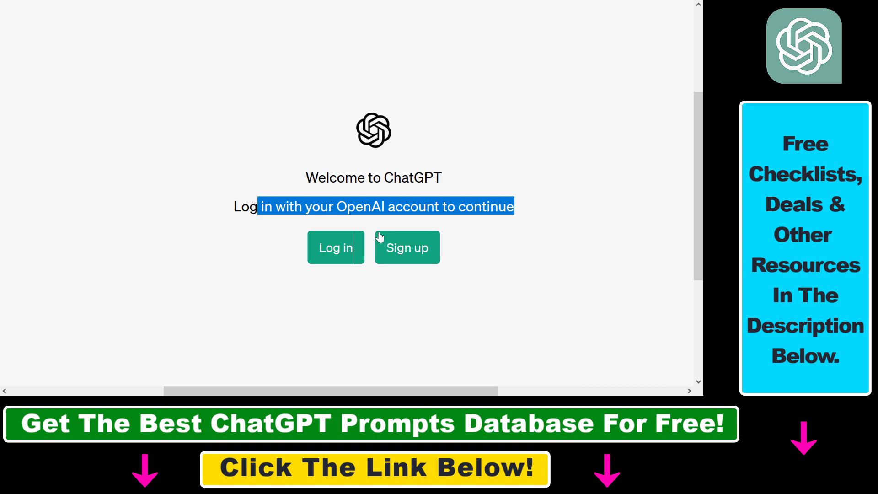
mouse_move(316, 305)
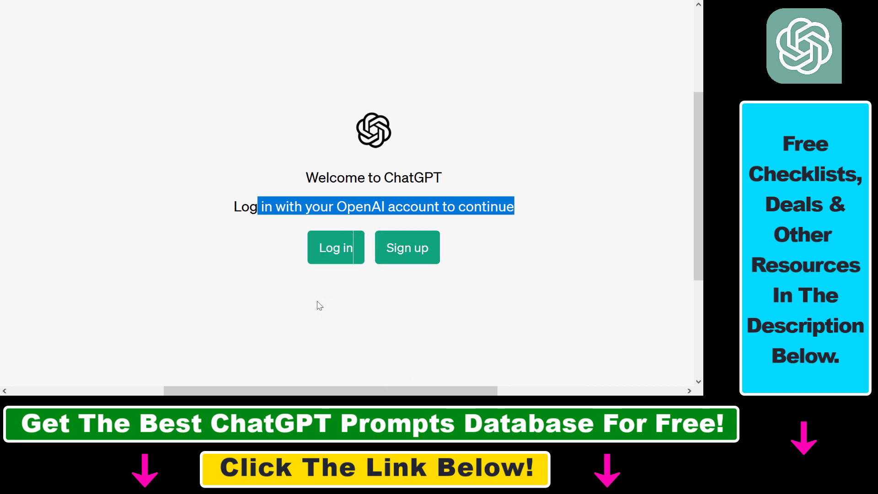